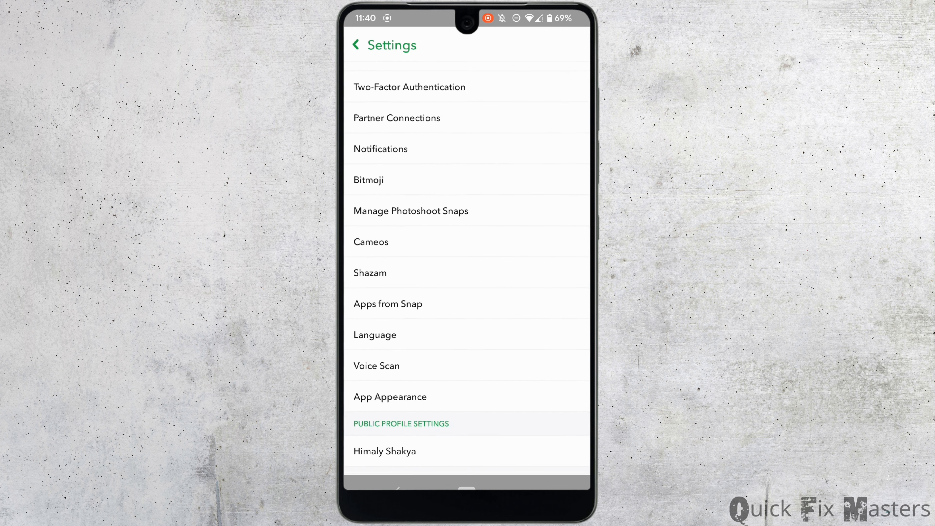
- Clear Snapchat's cached data and Voice Scan history from Account Actions, confirming both prompts
{"action": "scroll", "scroll_direction": "down", "scroll_amount": 3}
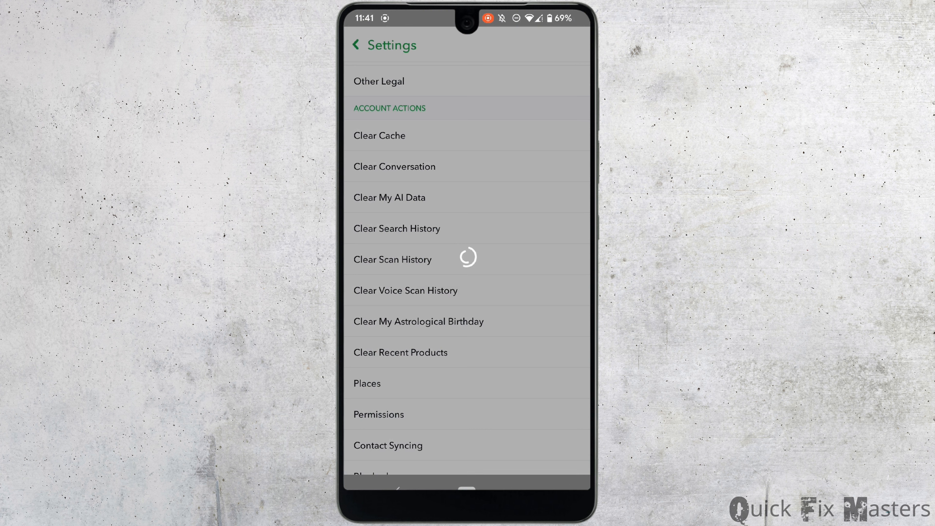
{"action": "left_click", "coordinate": [379, 135]}
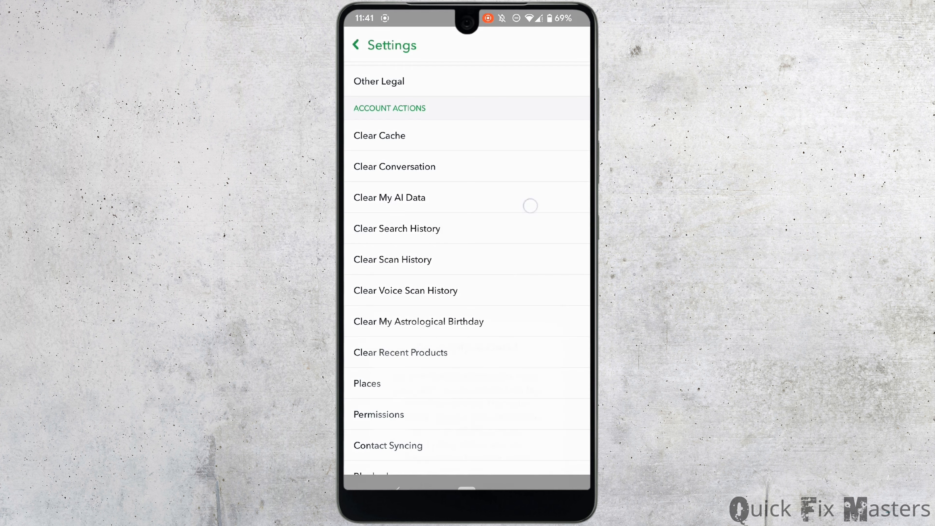
{"action": "left_click", "coordinate": [405, 290]}
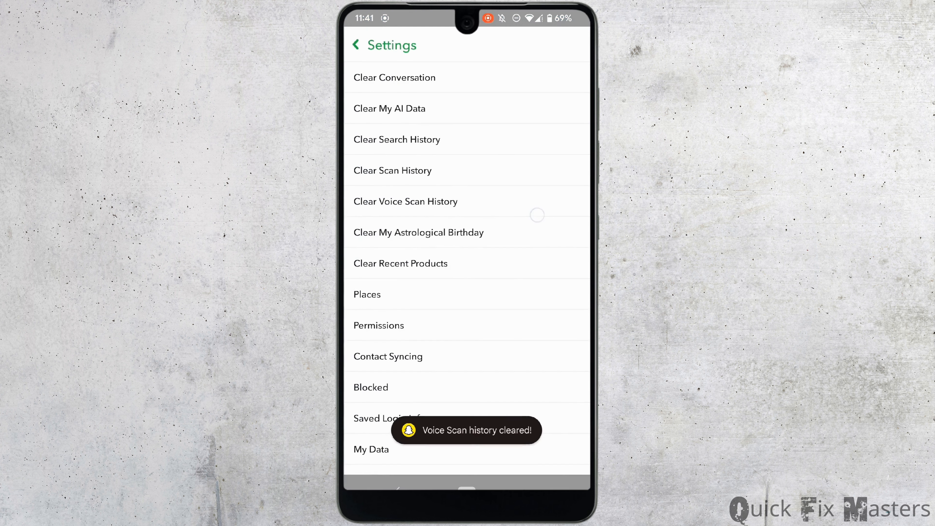
{"action": "left_click", "coordinate": [396, 139]}
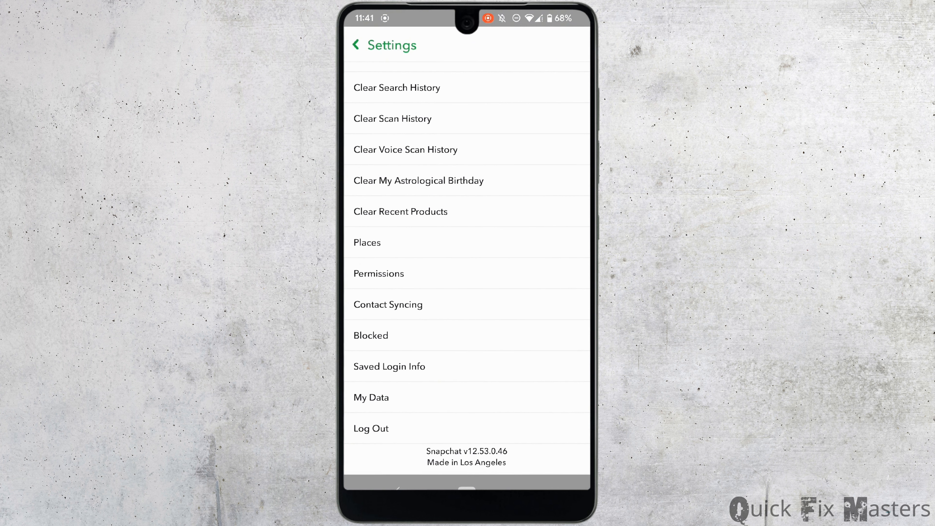
- Review Snapchat's permissions and the system App info page, then return to the home screen
{"action": "left_click", "coordinate": [378, 273]}
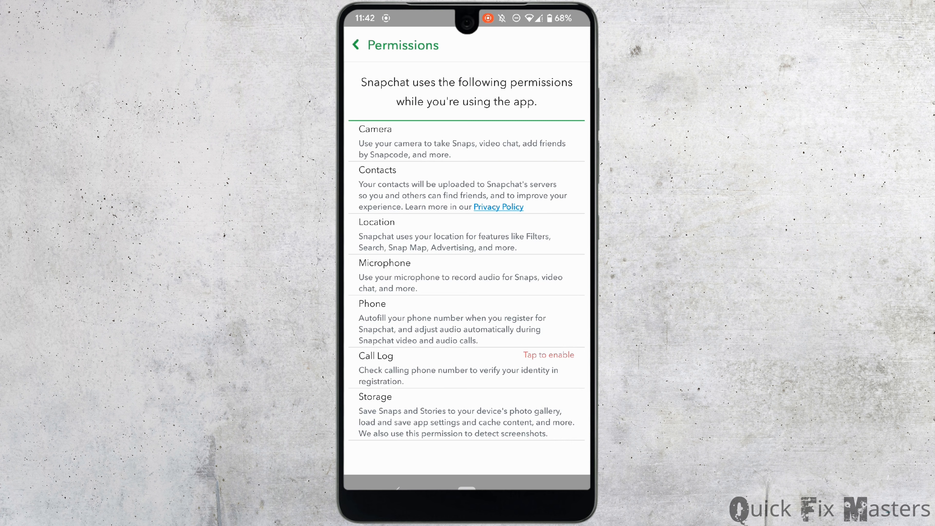
{"action": "left_click", "coordinate": [355, 45]}
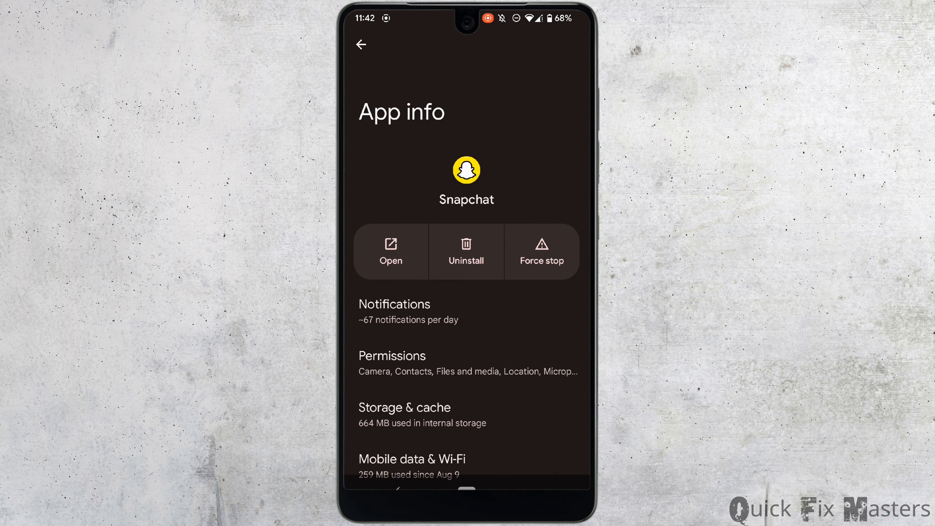
{"action": "left_click", "coordinate": [393, 355]}
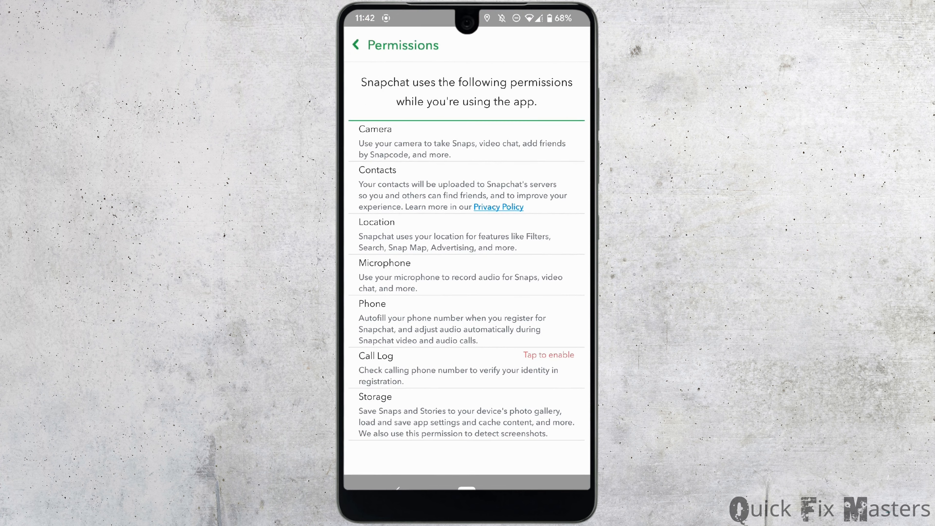
{"action": "key", "text": "Home"}
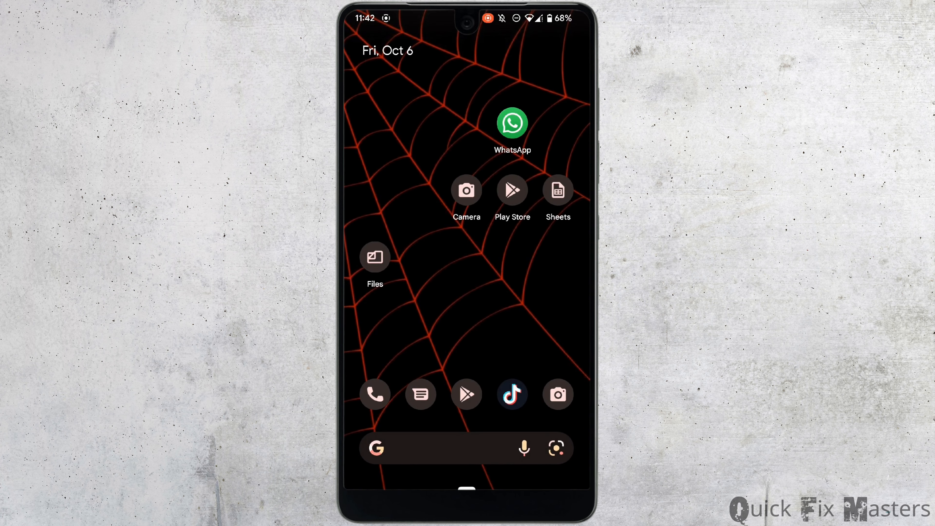
- Find Snapchat in Google Play Store by searching 'sna' and open its listing
{"action": "left_click", "coordinate": [512, 189]}
{"action": "type", "text": "s"}
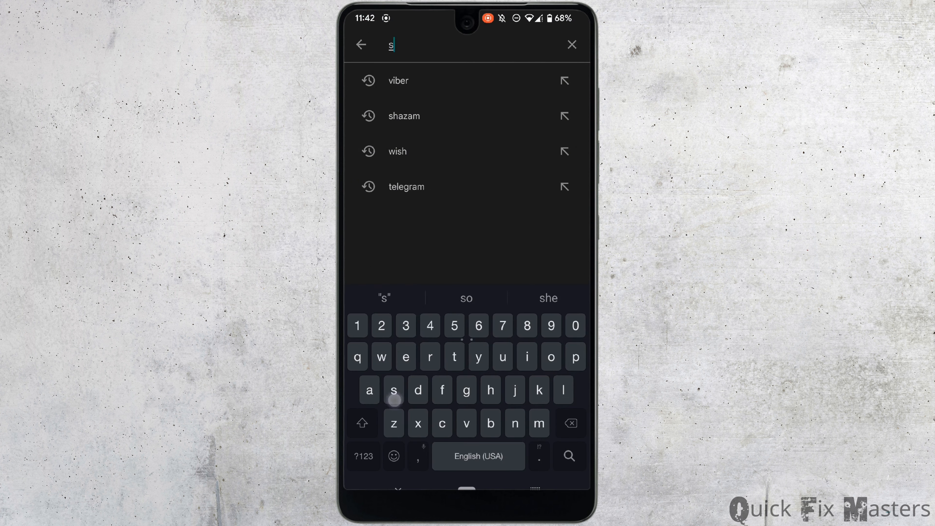
{"action": "type", "text": "na"}
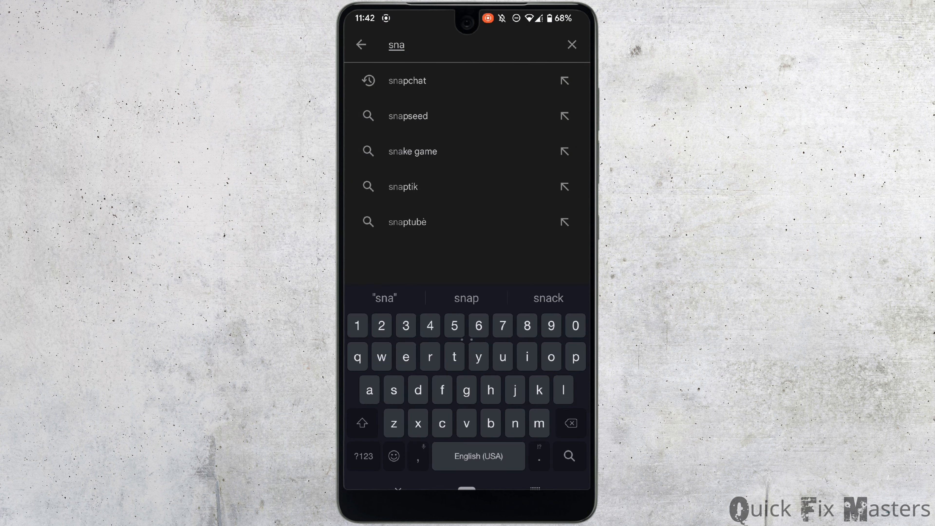
{"action": "left_click", "coordinate": [407, 81]}
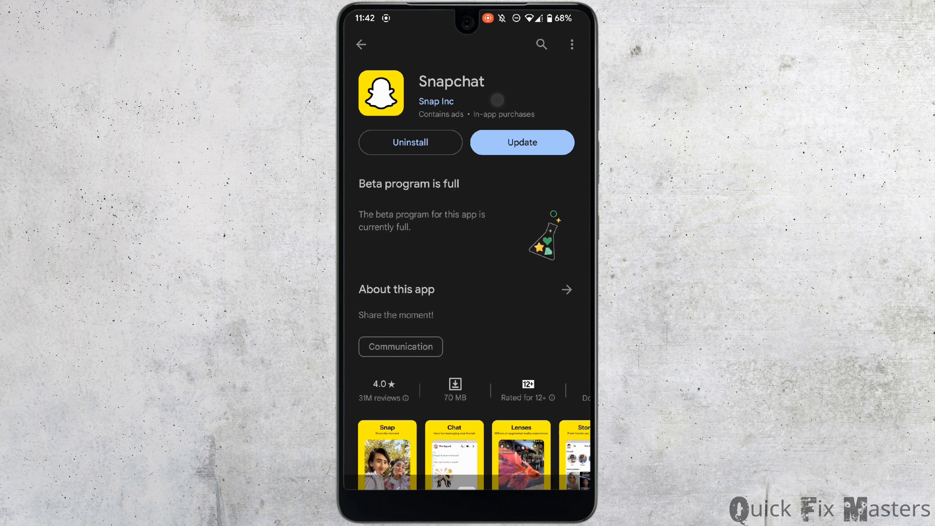
- Start the Snapchat update so its download shows as pending
{"action": "scroll", "scroll_direction": "up", "scroll_amount": 3}
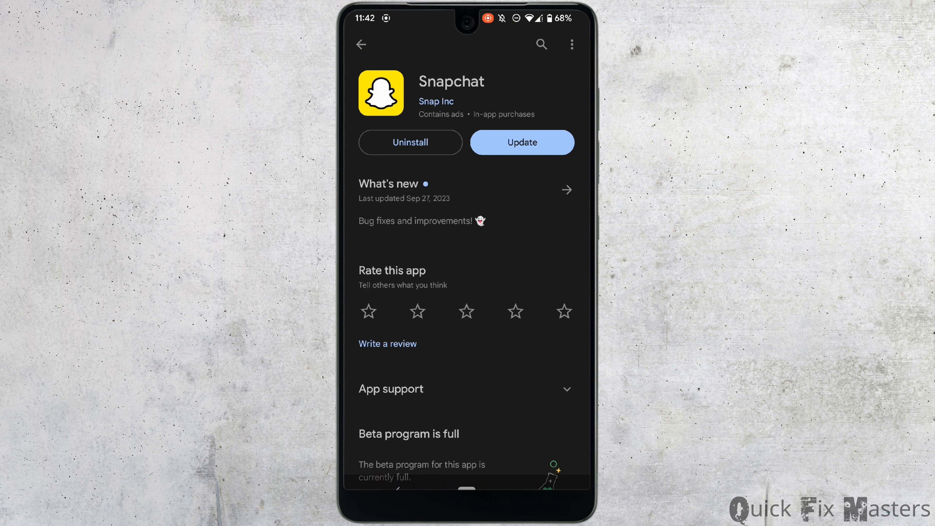
{"action": "left_click", "coordinate": [521, 142]}
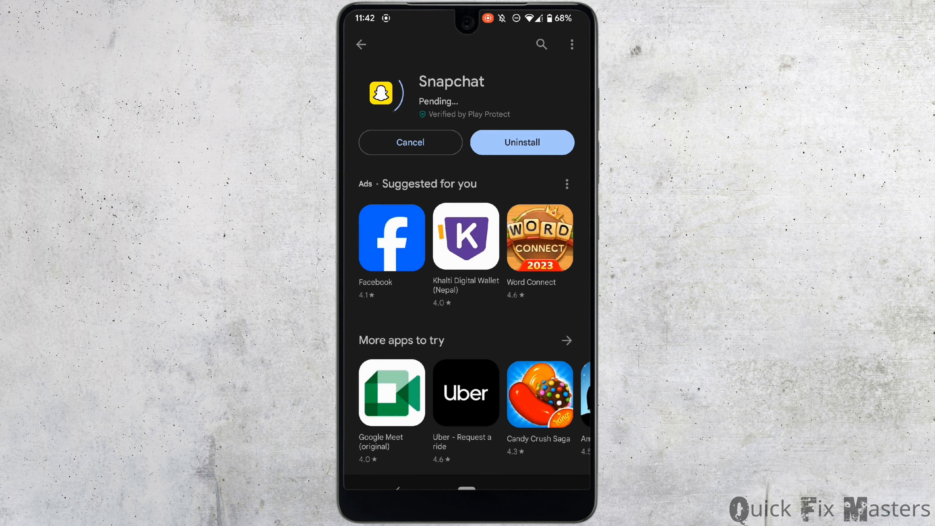